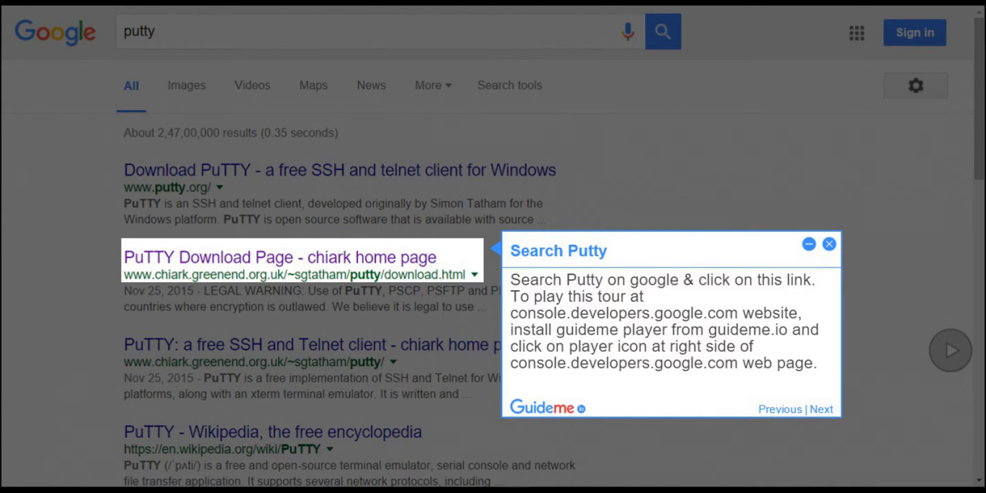
Open the PuTTY Download Page from the Google results for 'putty'
left_click(278, 257)
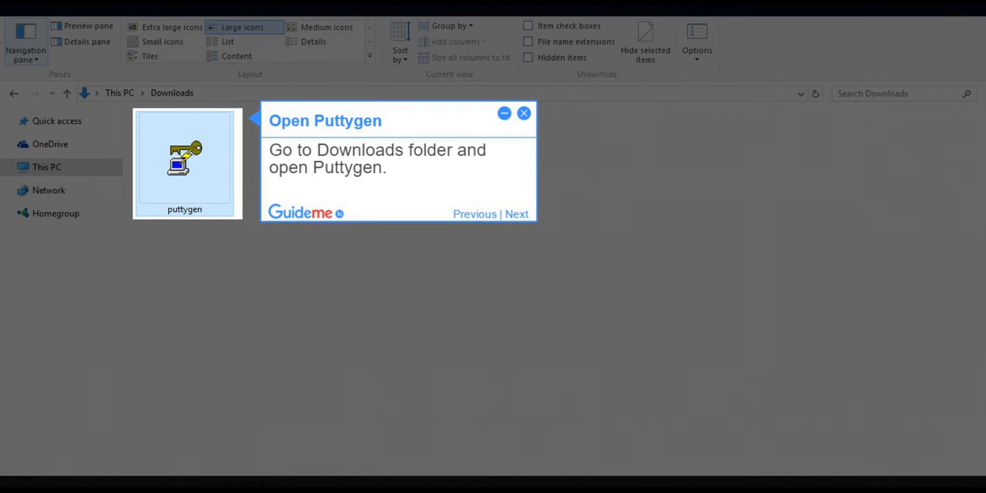
Launch puttygen from Downloads and generate a new RSA key pair
double_click(184, 161)
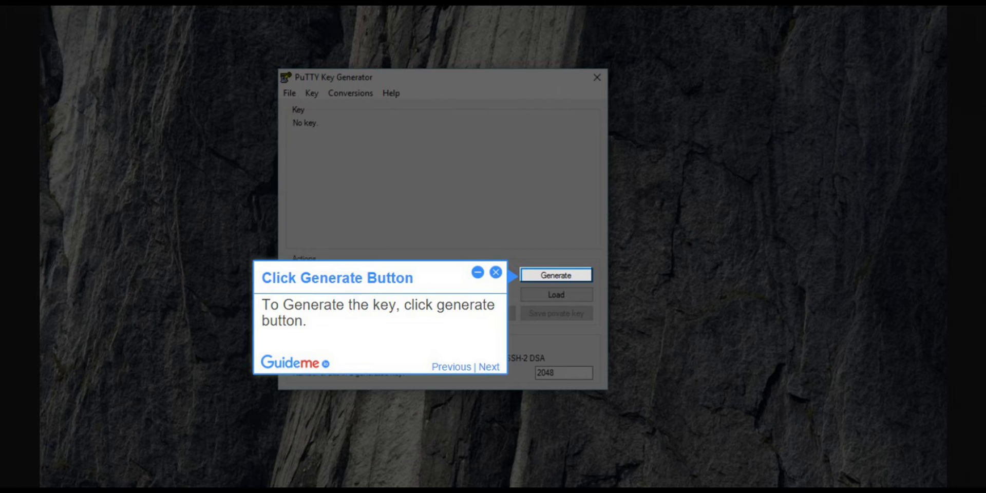
left_click(555, 275)
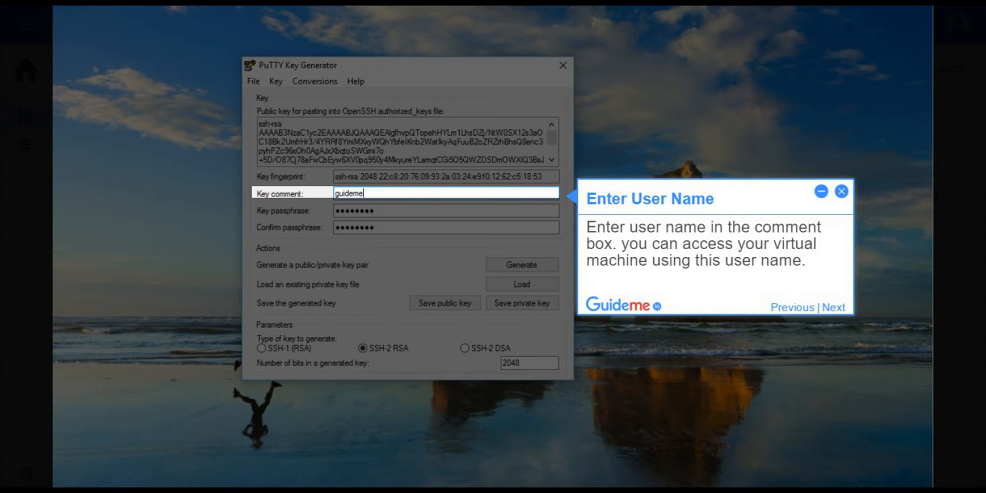
Set the key comment to 'guideme'
left_click(834, 308)
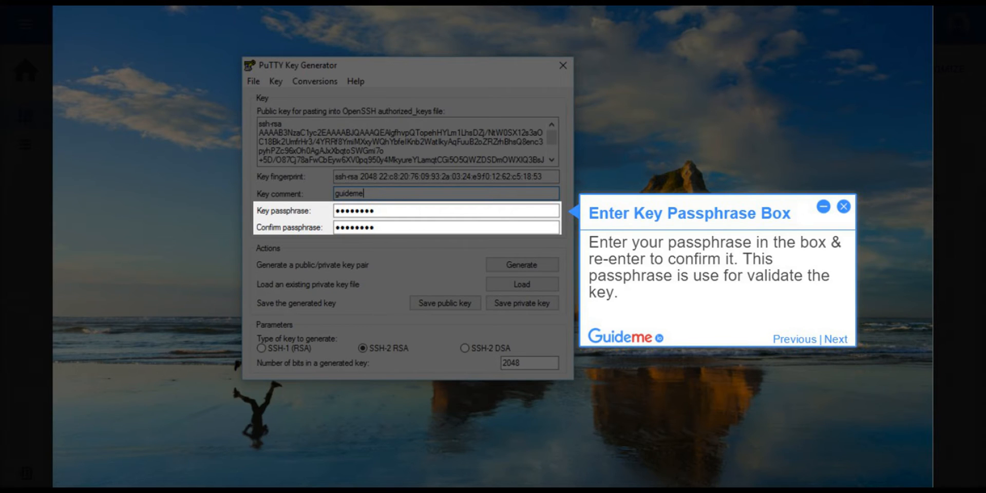
Enter and confirm the key passphrase, then save the private key as a .ppk file
left_click(835, 338)
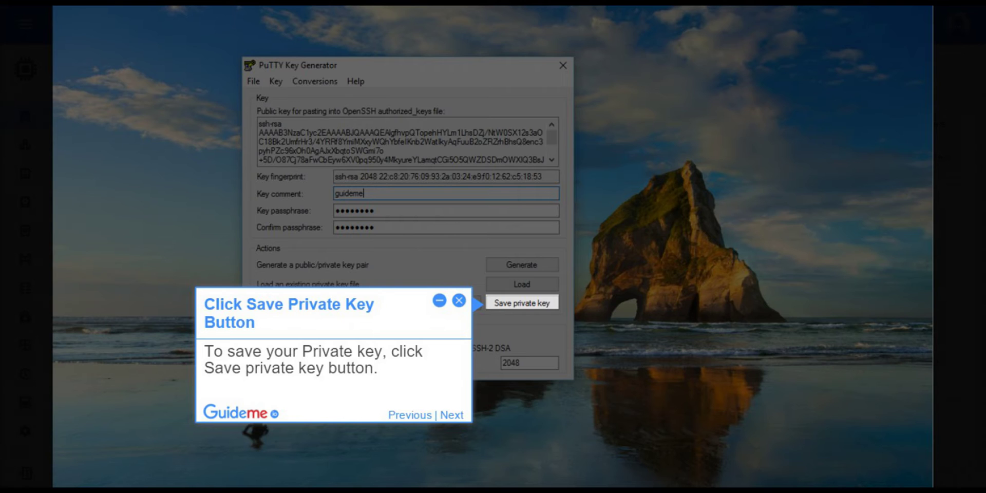
left_click(521, 302)
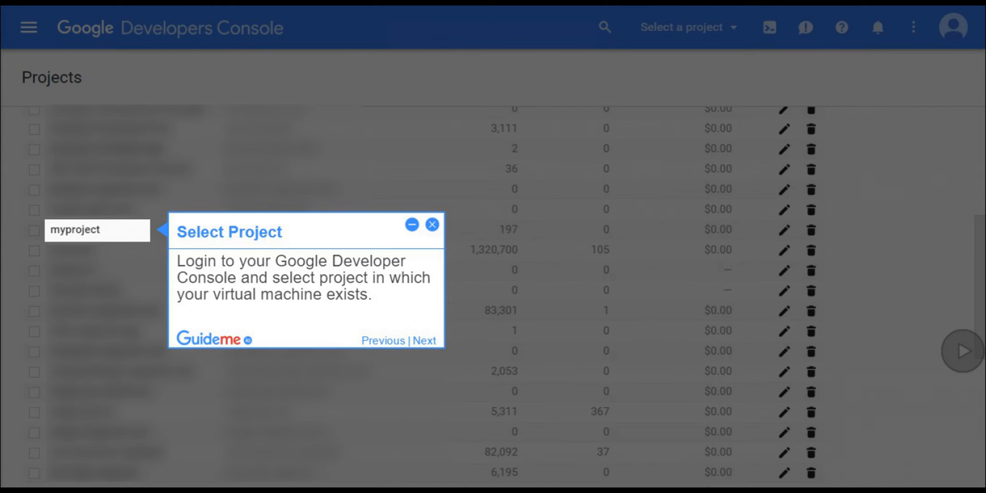
Open myproject from the Developers Console Projects list
left_click(424, 340)
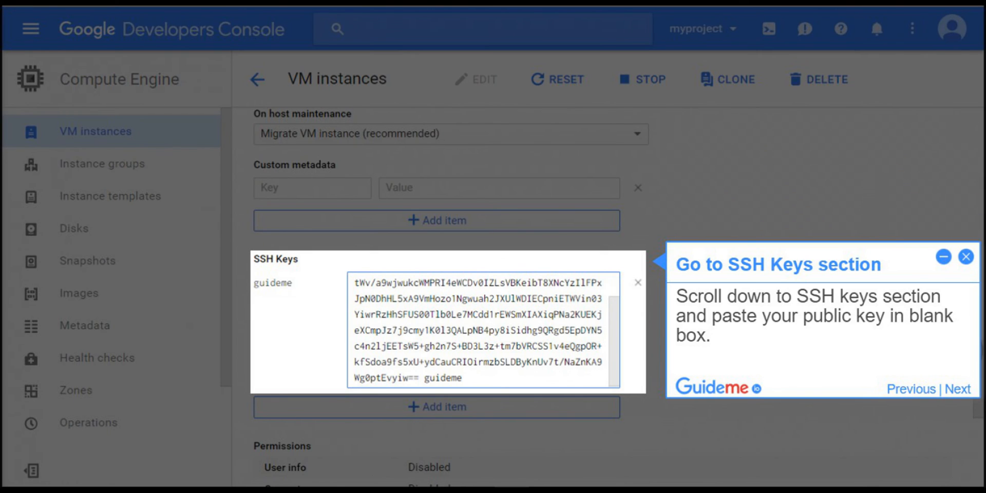
Add the guideme public key as the instance's SSH key and save the VM settings
left_click(958, 388)
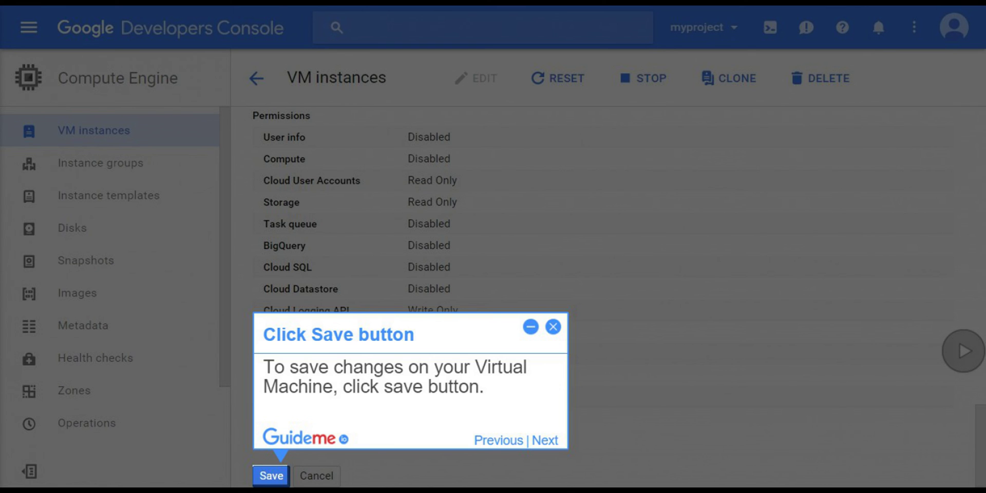
left_click(544, 440)
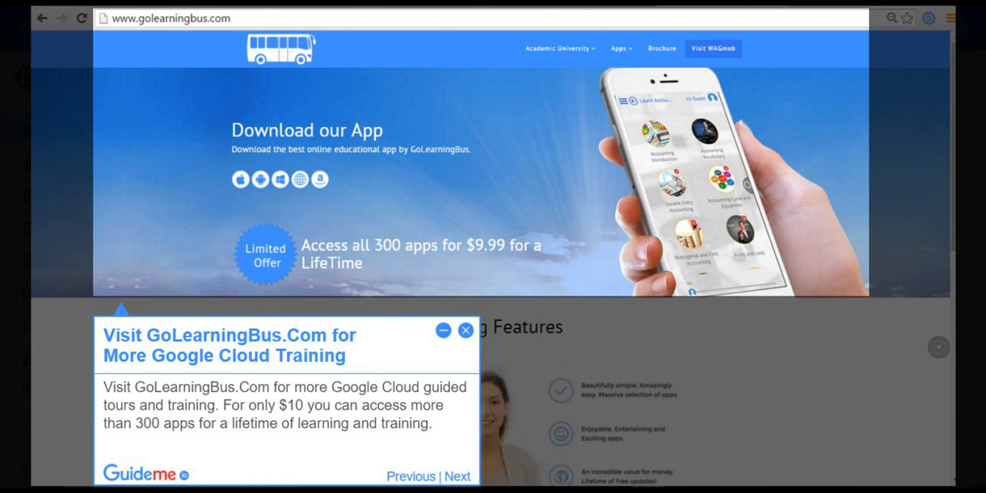